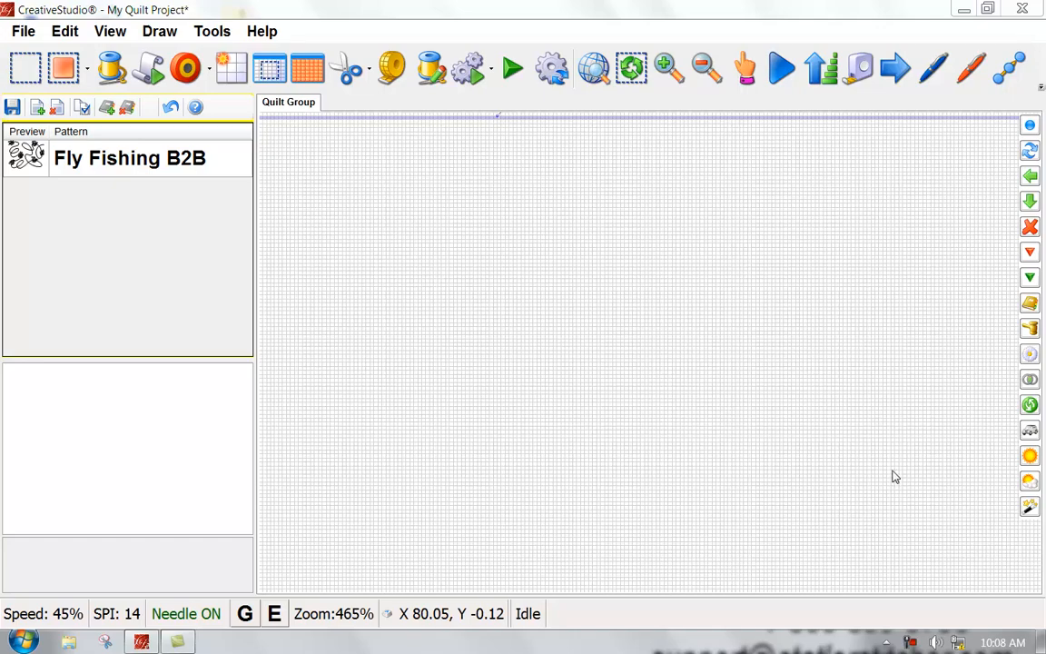
{"action": "mouse_move", "coordinate": [879, 466]}
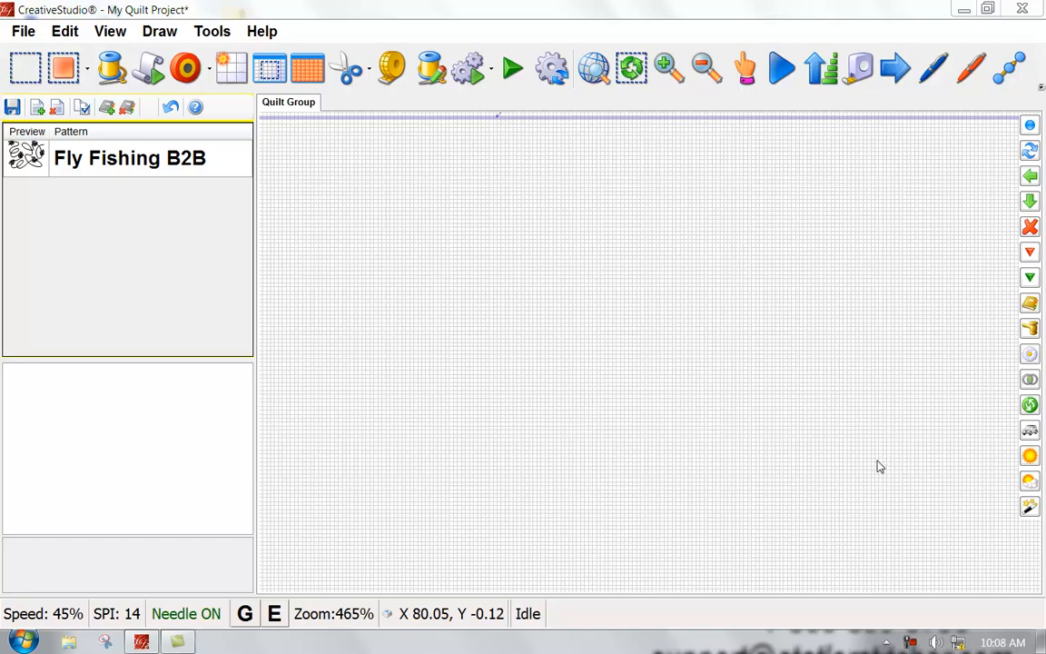
{"action": "mouse_move", "coordinate": [128, 170]}
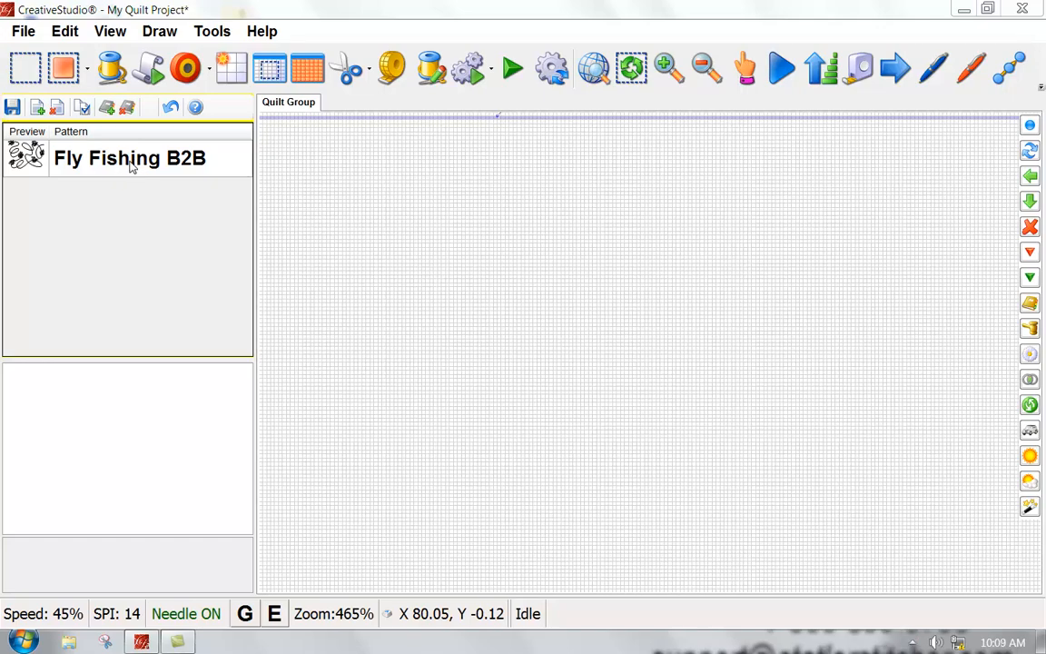
{"action": "mouse_move", "coordinate": [132, 176]}
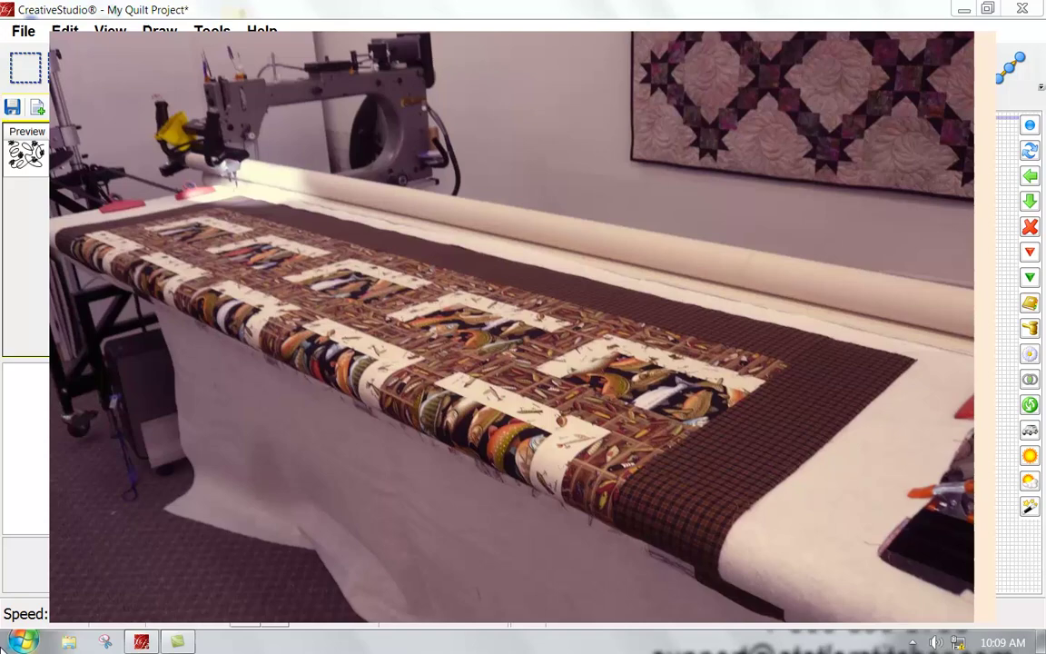
Start an Edge to Edge layout for the Fly Fishing B2B pattern.
{"action": "left_click", "coordinate": [307, 68]}
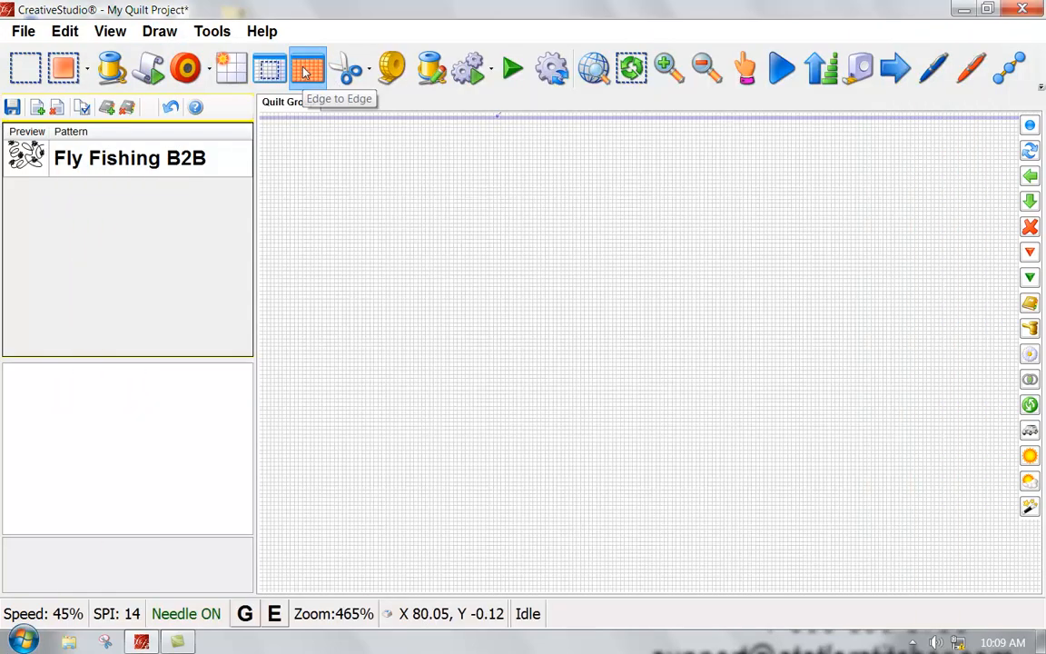
{"action": "left_click", "coordinate": [307, 68]}
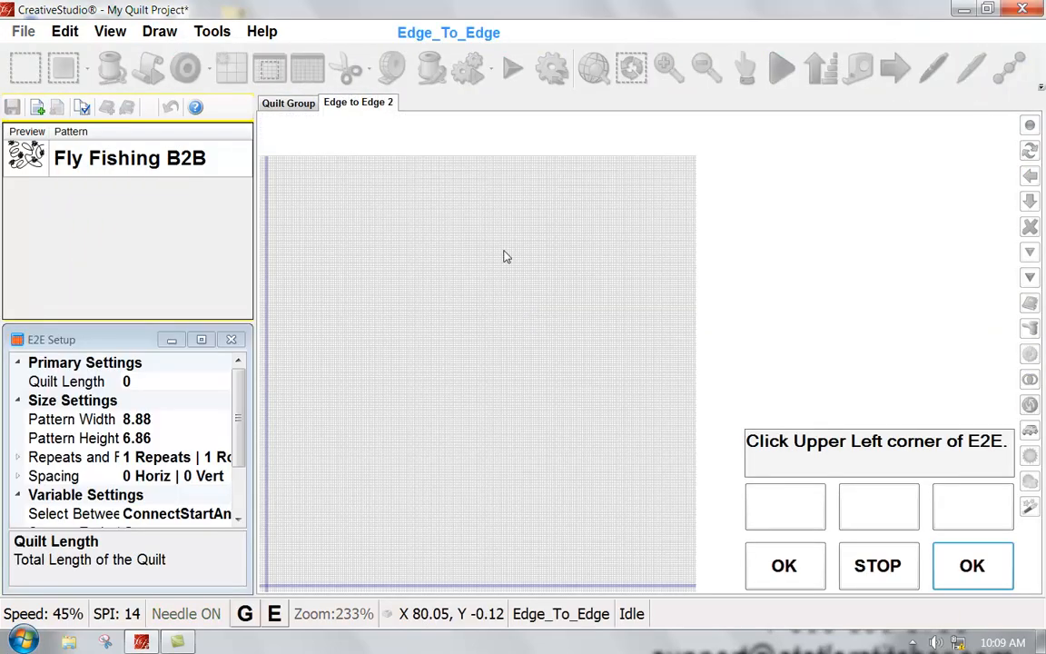
{"action": "mouse_move", "coordinate": [572, 449]}
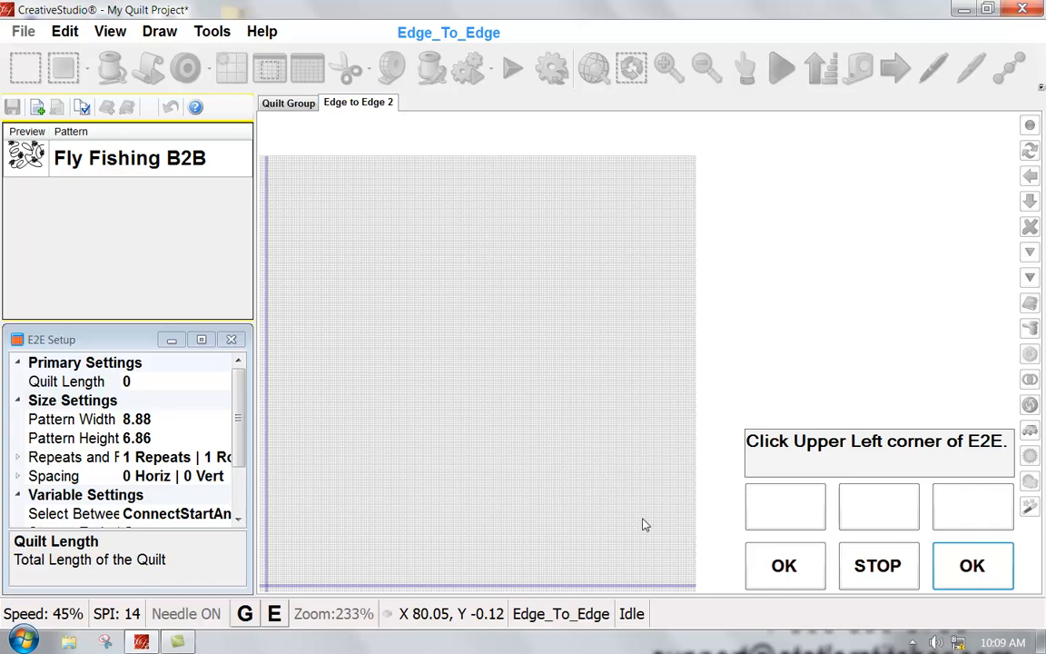
{"action": "mouse_move", "coordinate": [639, 509]}
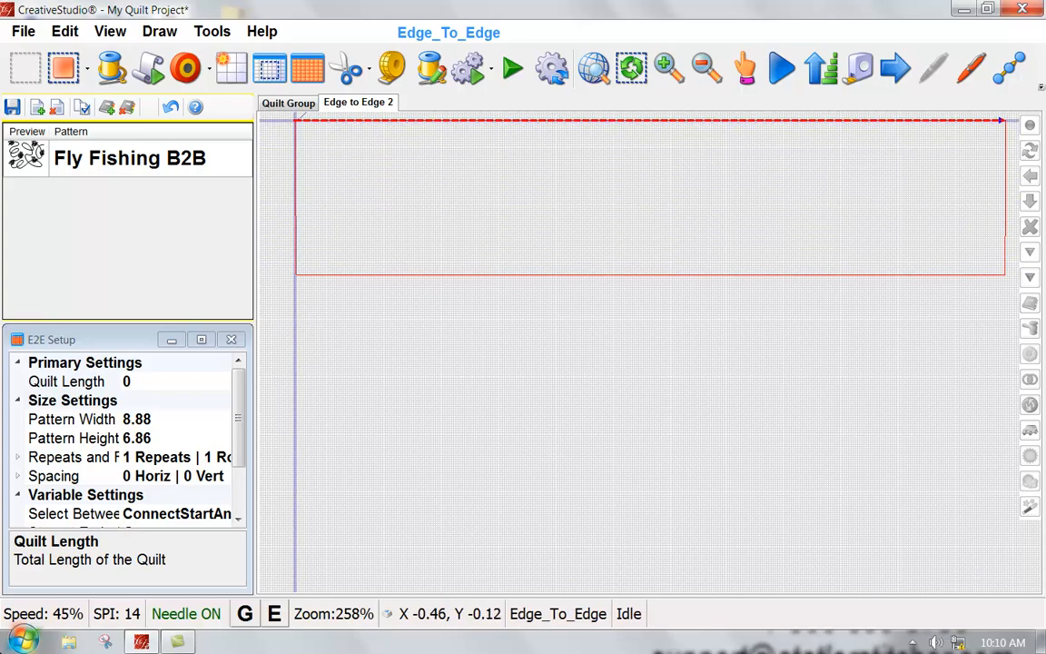
{"action": "mouse_move", "coordinate": [994, 129]}
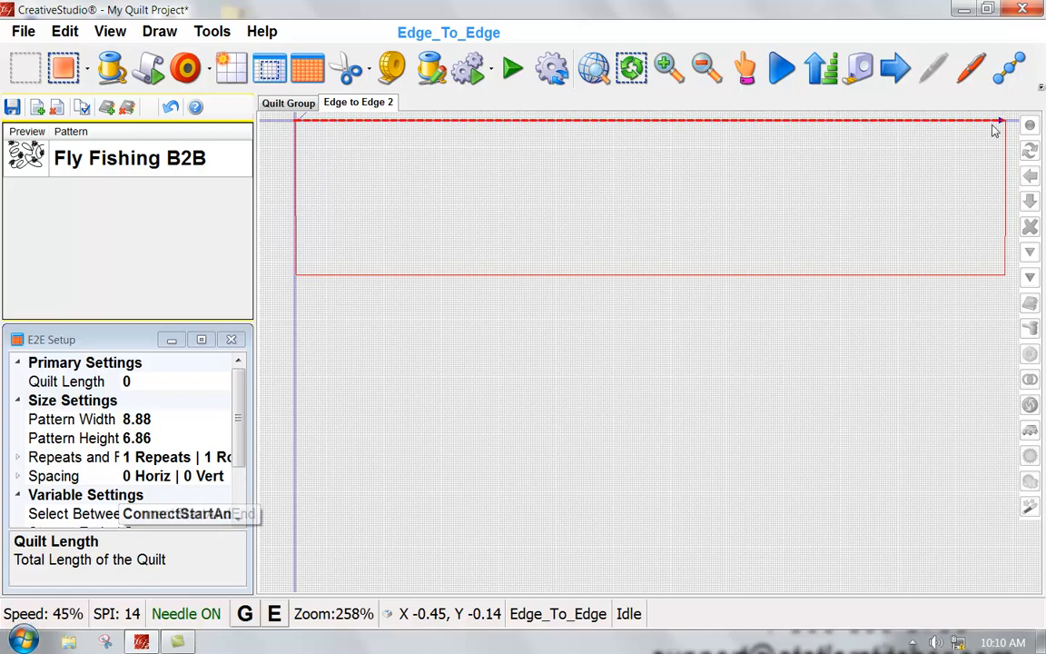
{"action": "mouse_move", "coordinate": [355, 178]}
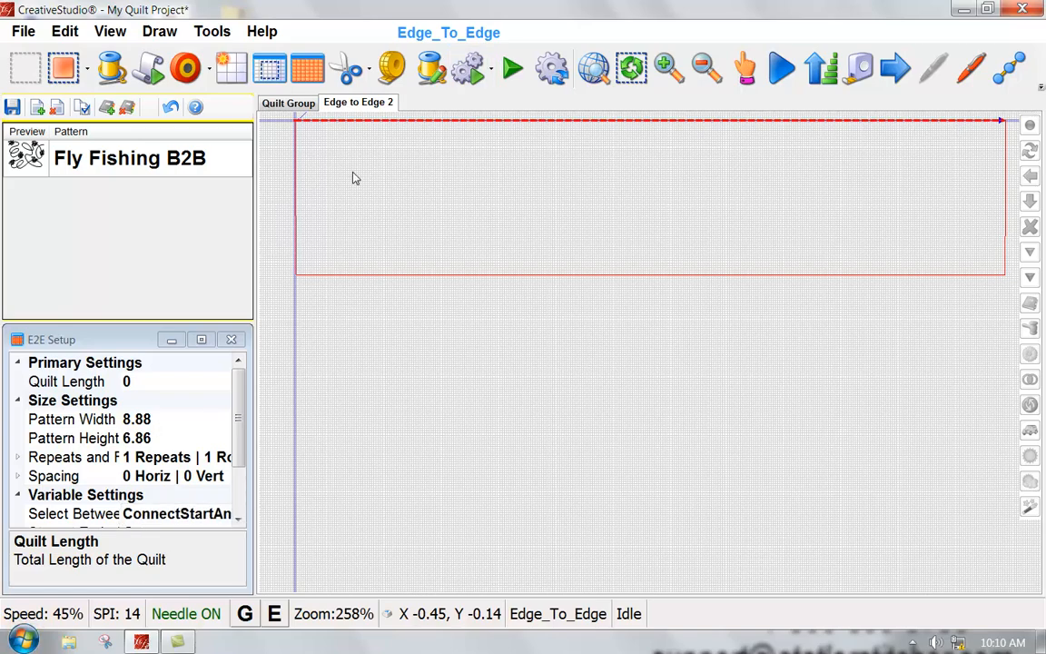
{"action": "mouse_move", "coordinate": [361, 198]}
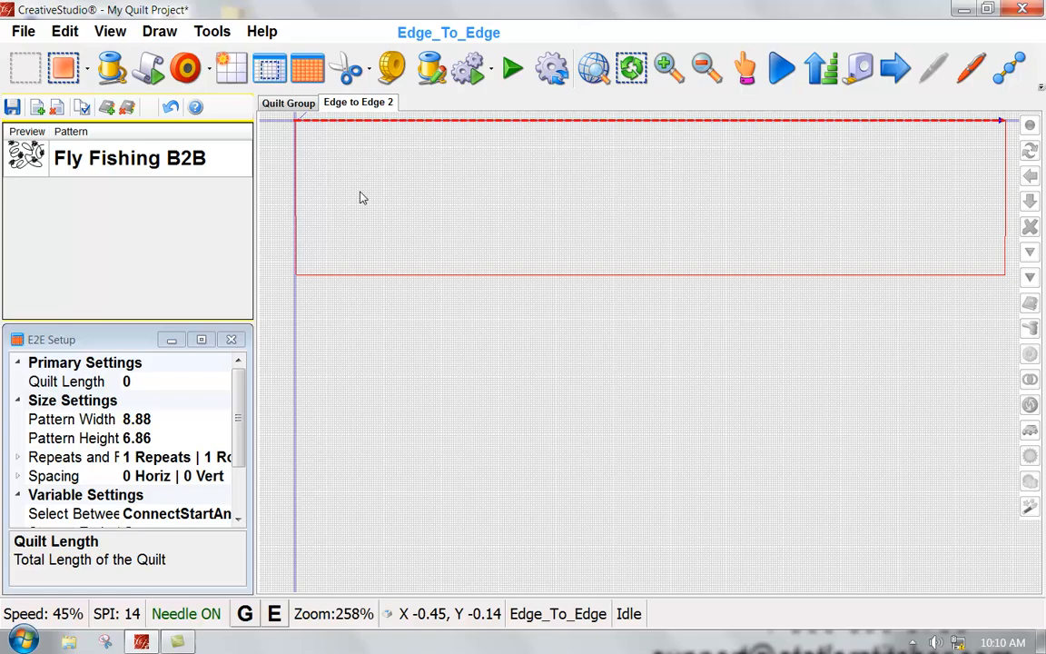
{"action": "mouse_move", "coordinate": [152, 193]}
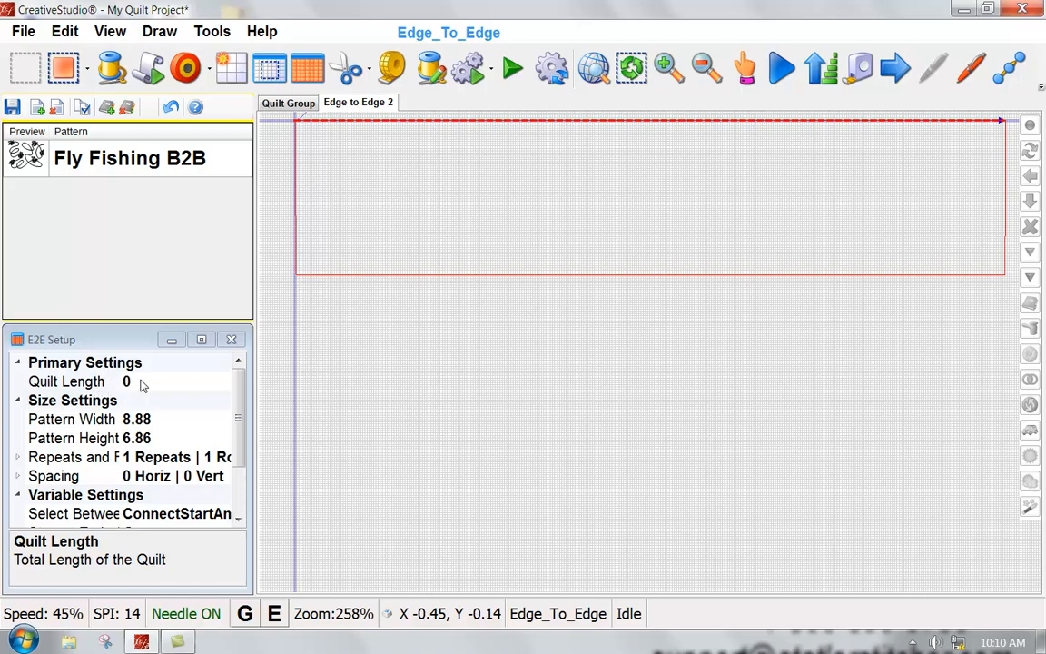
{"action": "mouse_move", "coordinate": [378, 182]}
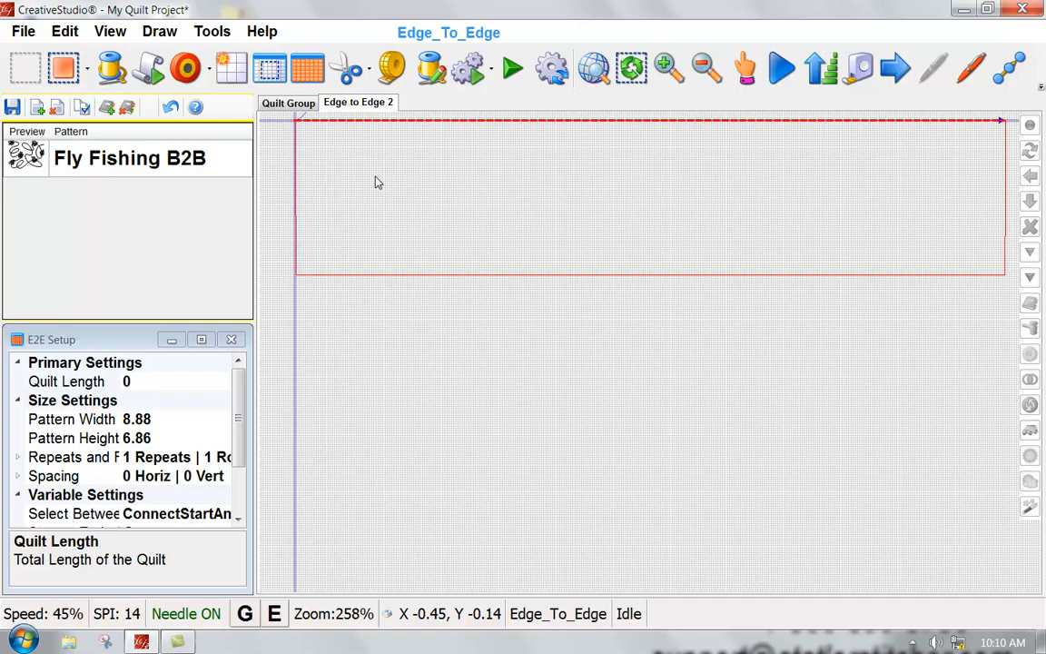
{"action": "mouse_move", "coordinate": [967, 200]}
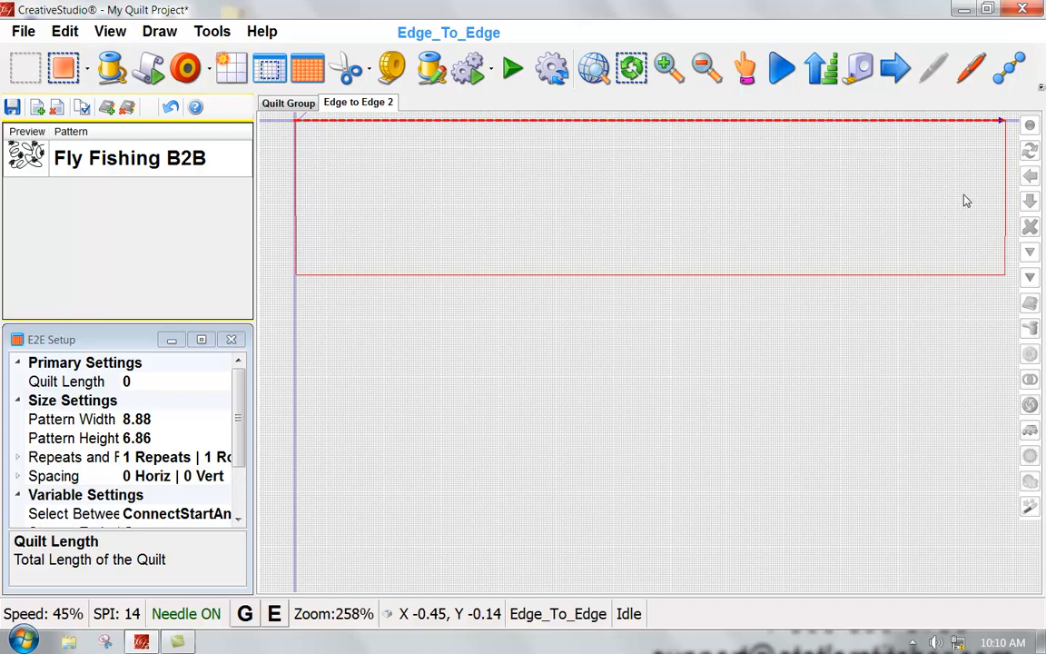
{"action": "mouse_move", "coordinate": [428, 282]}
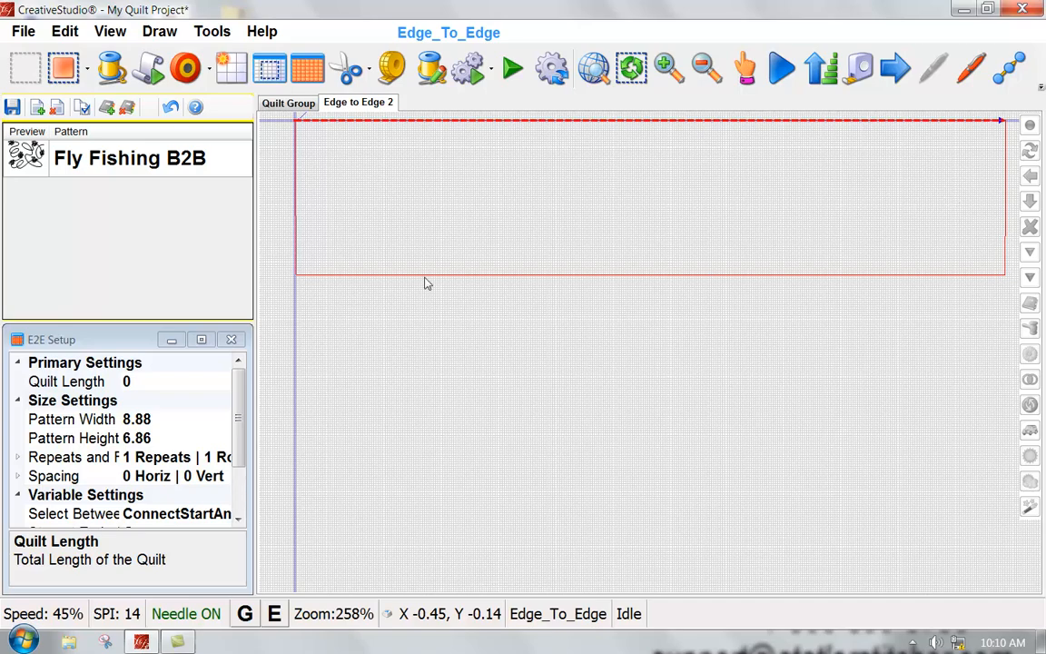
{"action": "mouse_move", "coordinate": [142, 386]}
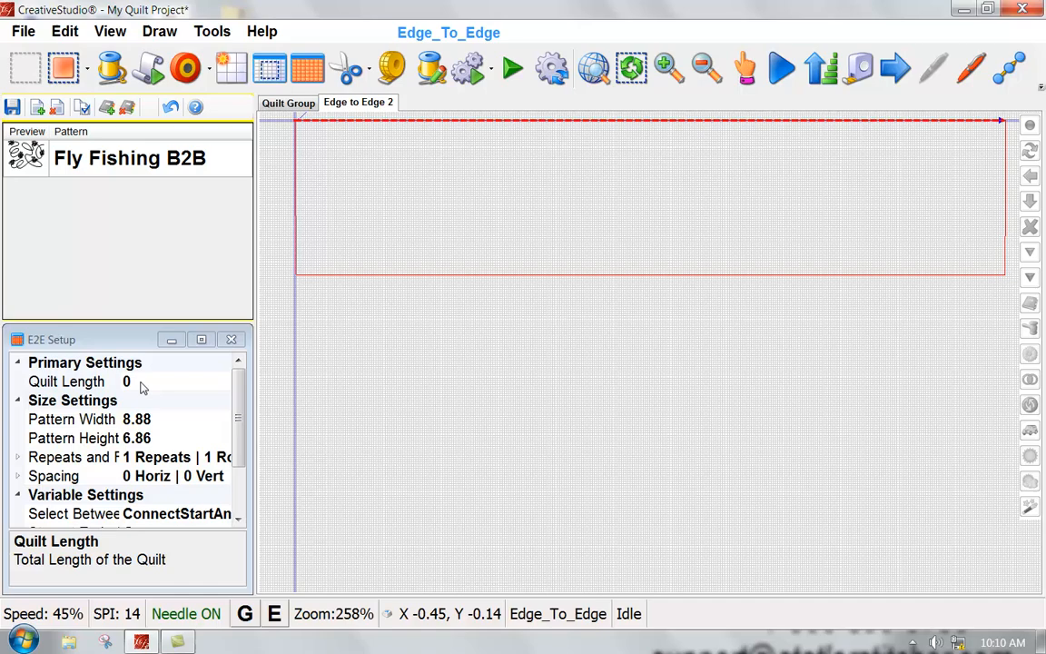
{"action": "mouse_move", "coordinate": [282, 157]}
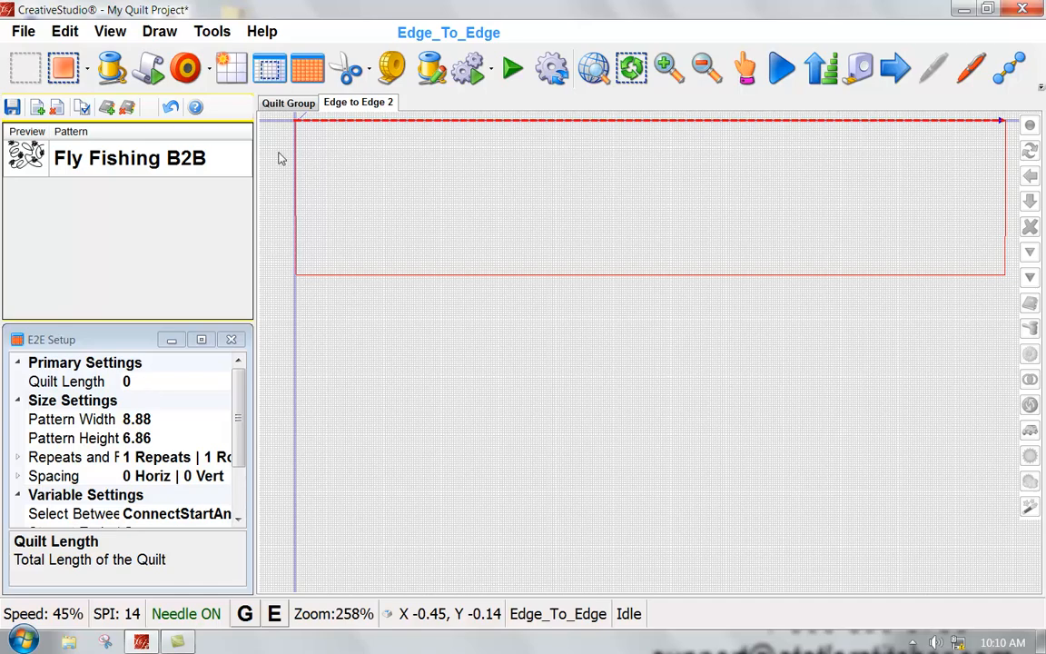
{"action": "mouse_move", "coordinate": [793, 189]}
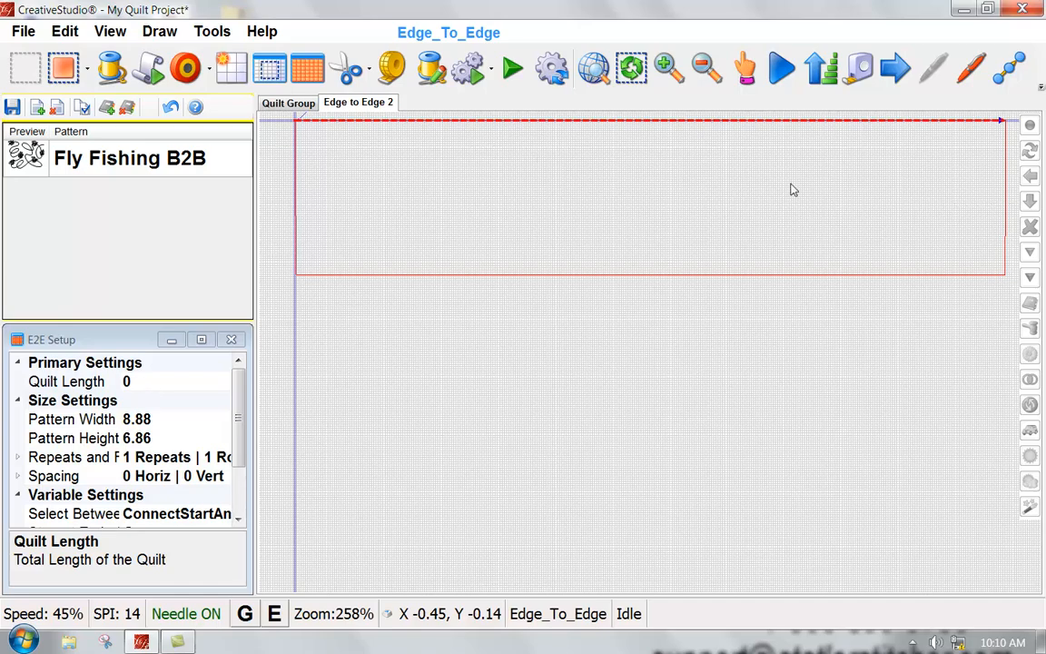
{"action": "mouse_move", "coordinate": [181, 404]}
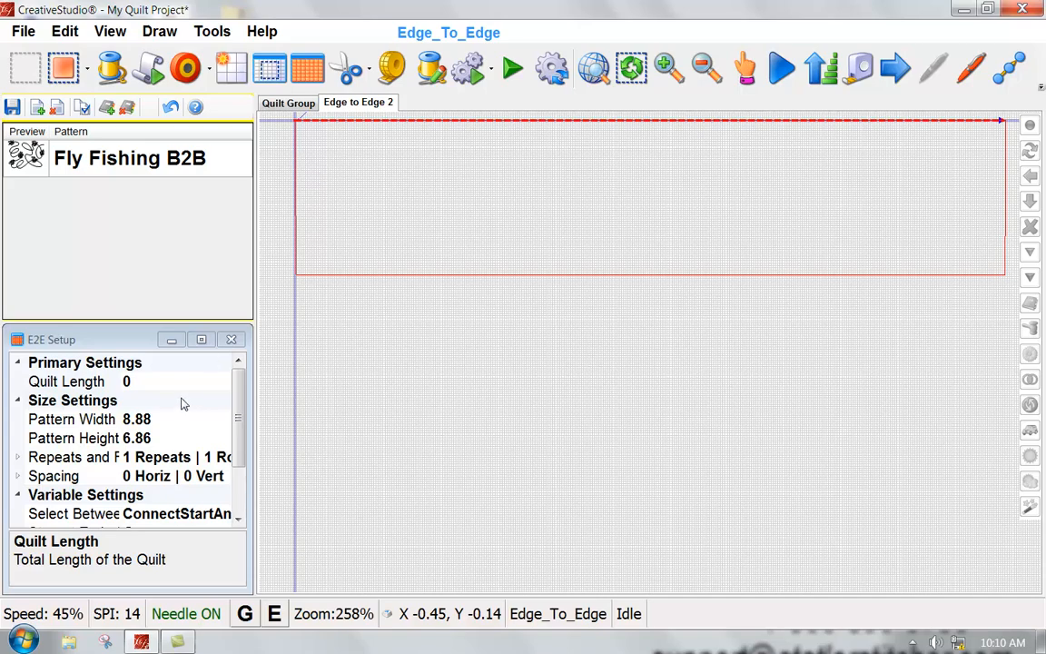
Enter 64 in the E2E Setup Quilt Length field.
{"action": "left_click", "coordinate": [71, 380]}
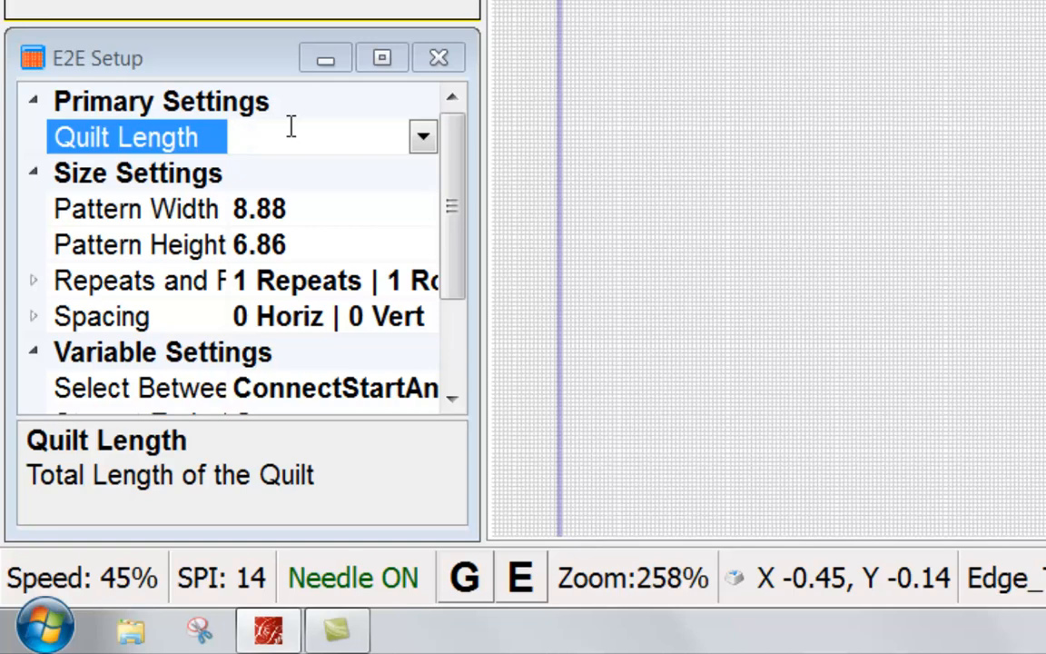
{"action": "mouse_move", "coordinate": [292, 138]}
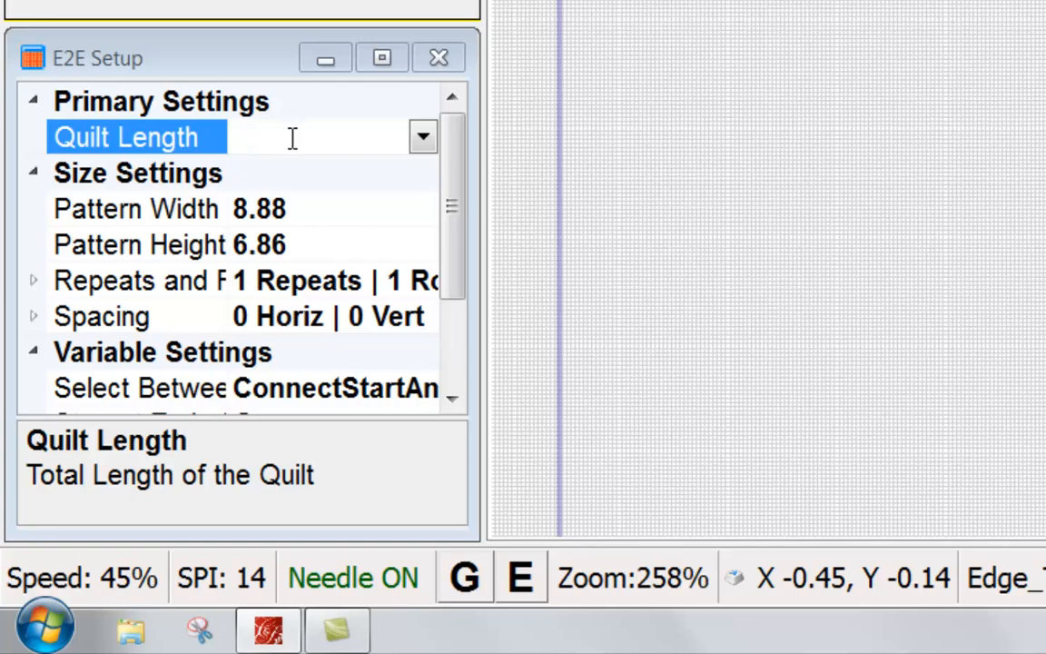
{"action": "type", "text": "6"}
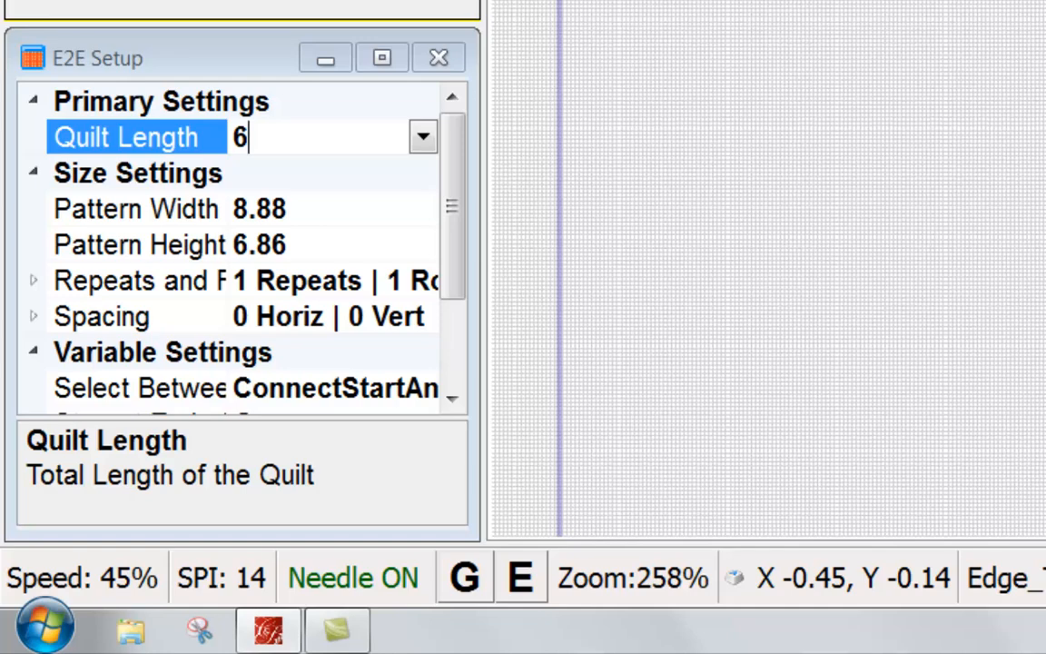
{"action": "type", "text": "4"}
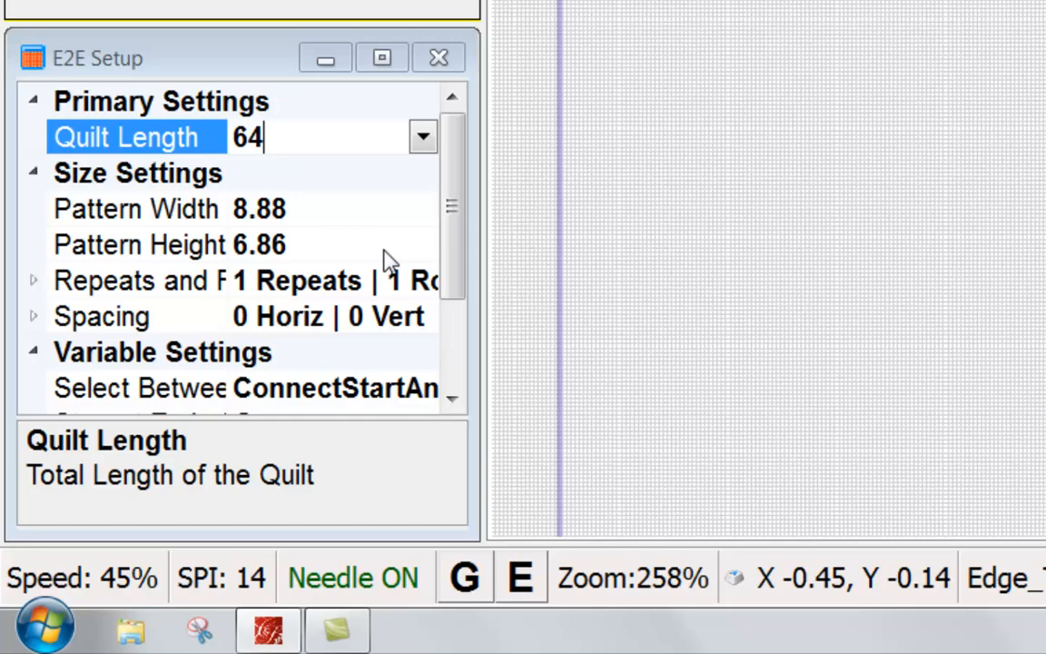
{"action": "mouse_move", "coordinate": [406, 257]}
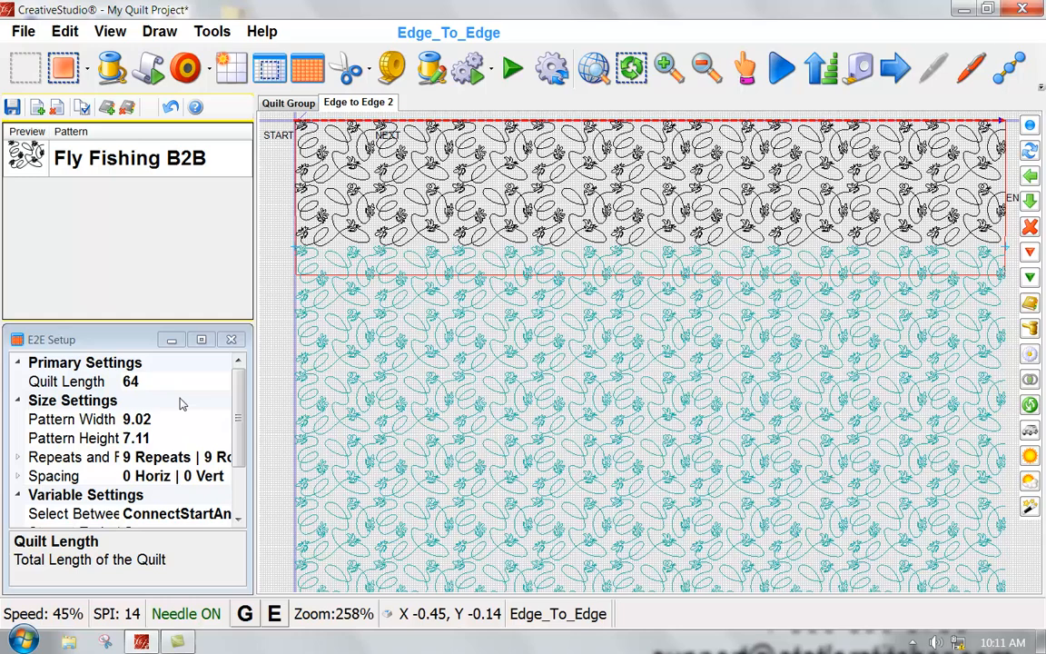
{"action": "mouse_move", "coordinate": [163, 424]}
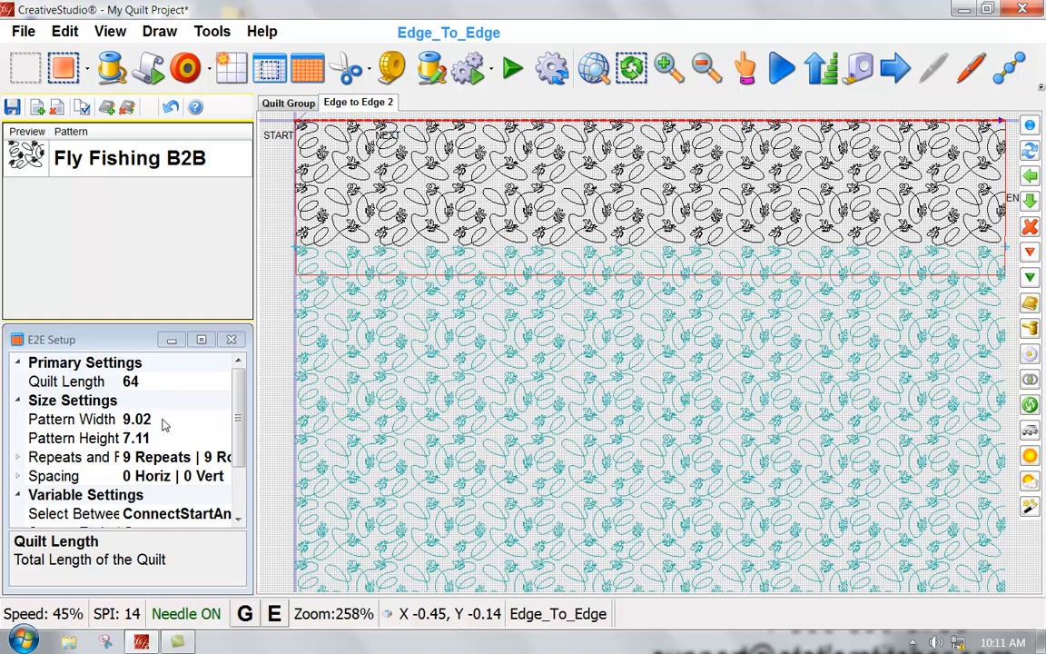
{"action": "mouse_move", "coordinate": [179, 438]}
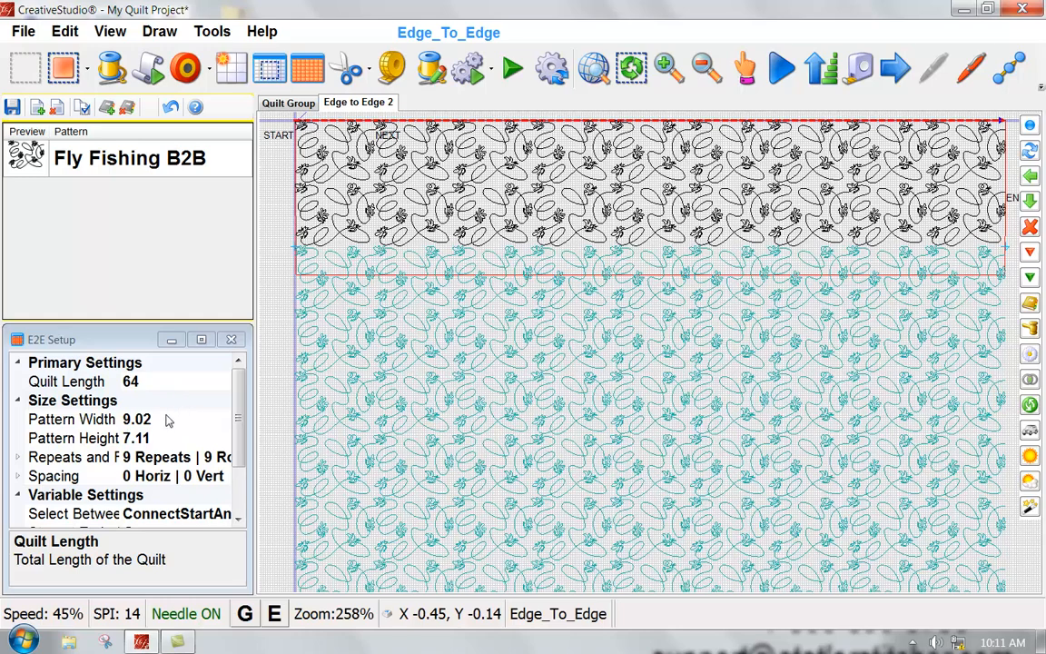
{"action": "mouse_move", "coordinate": [178, 425]}
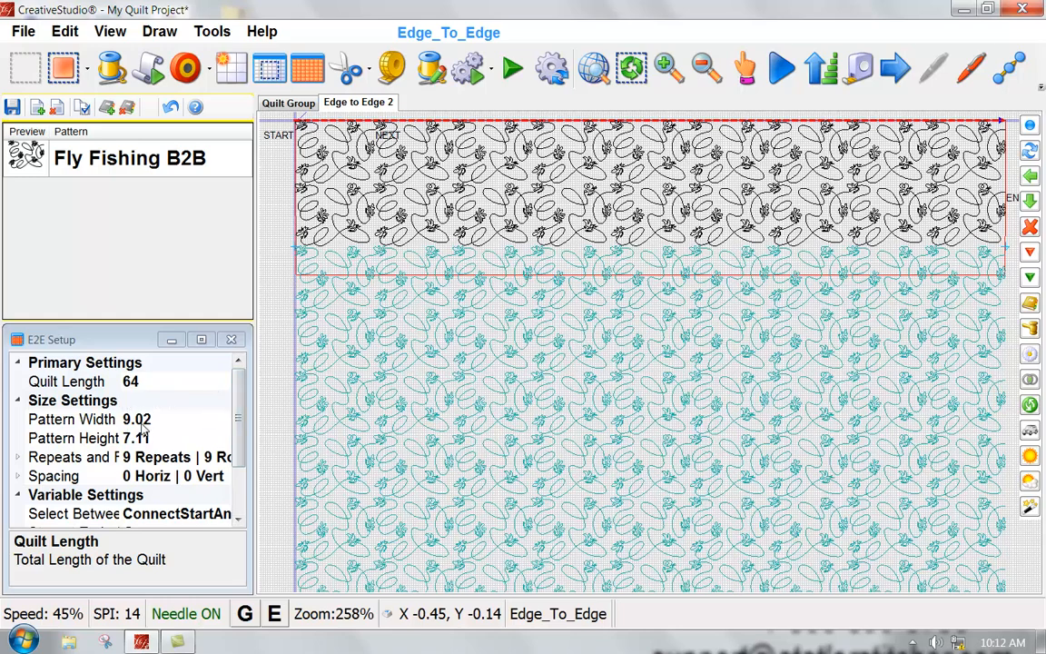
{"action": "mouse_move", "coordinate": [161, 383]}
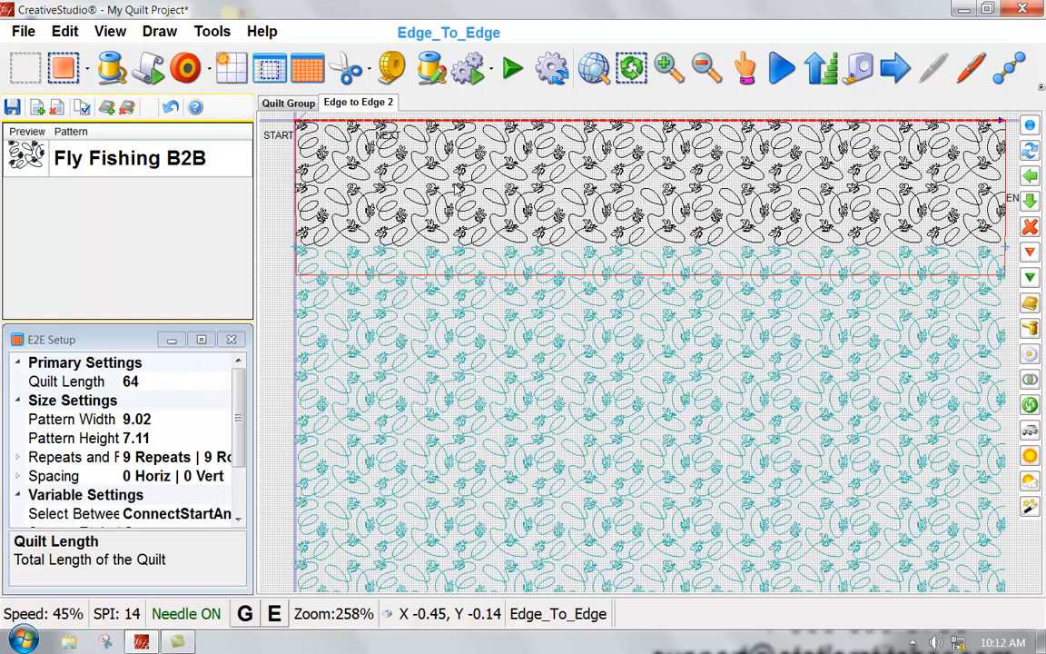
{"action": "left_click", "coordinate": [491, 159]}
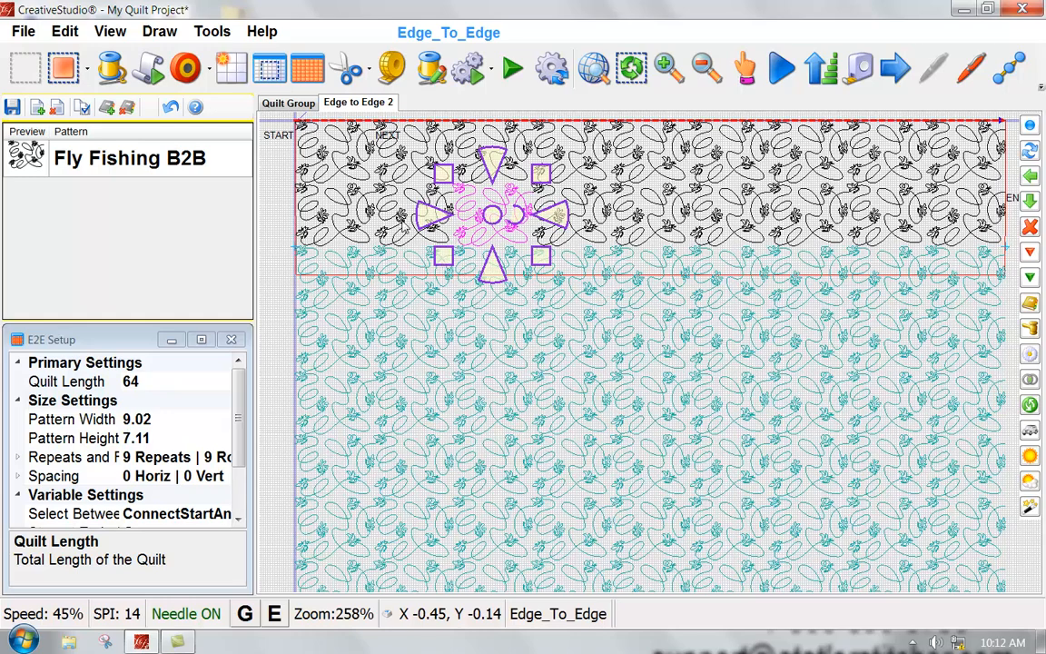
{"action": "mouse_move", "coordinate": [148, 68]}
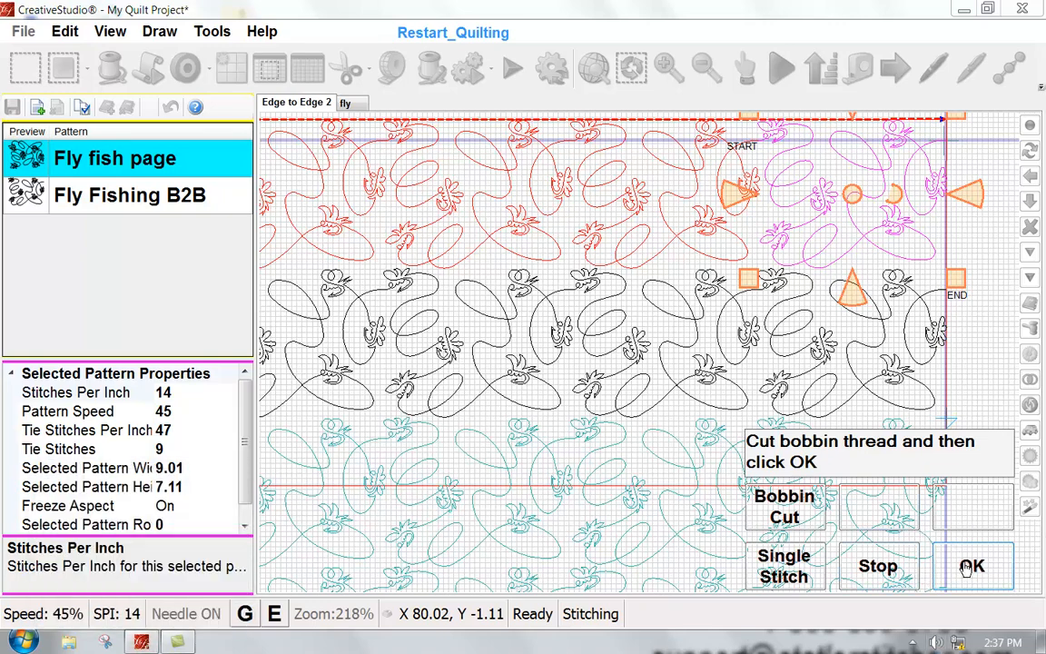
Confirm the bobbin thread was cut, then confirm it was pulled up.
{"action": "left_click", "coordinate": [973, 564]}
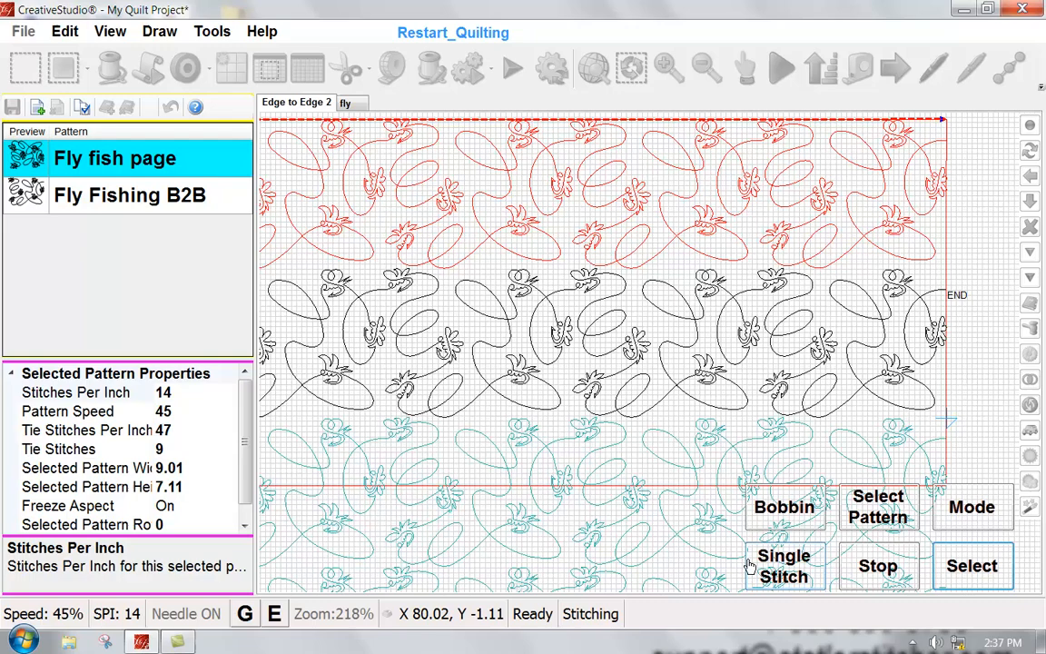
{"action": "mouse_move", "coordinate": [545, 190]}
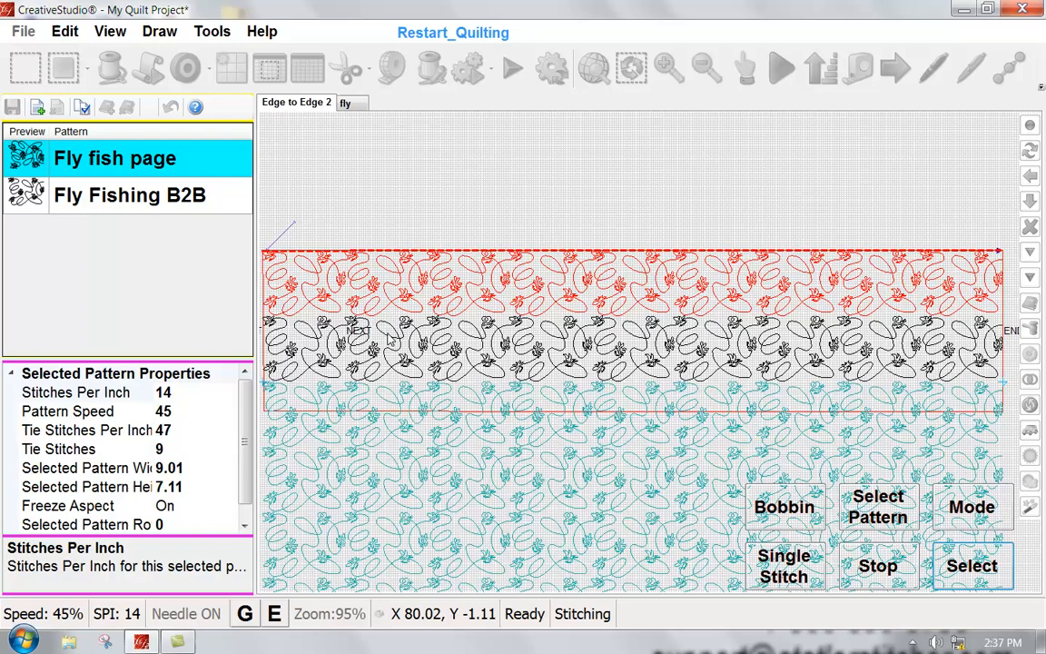
{"action": "mouse_move", "coordinate": [792, 612]}
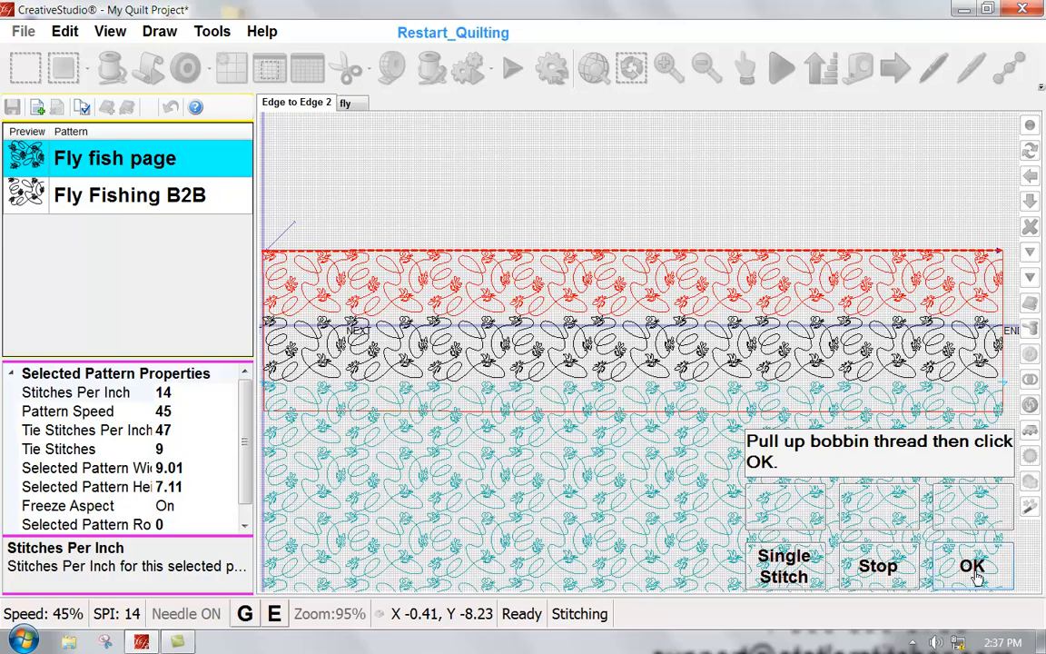
{"action": "left_click", "coordinate": [971, 566]}
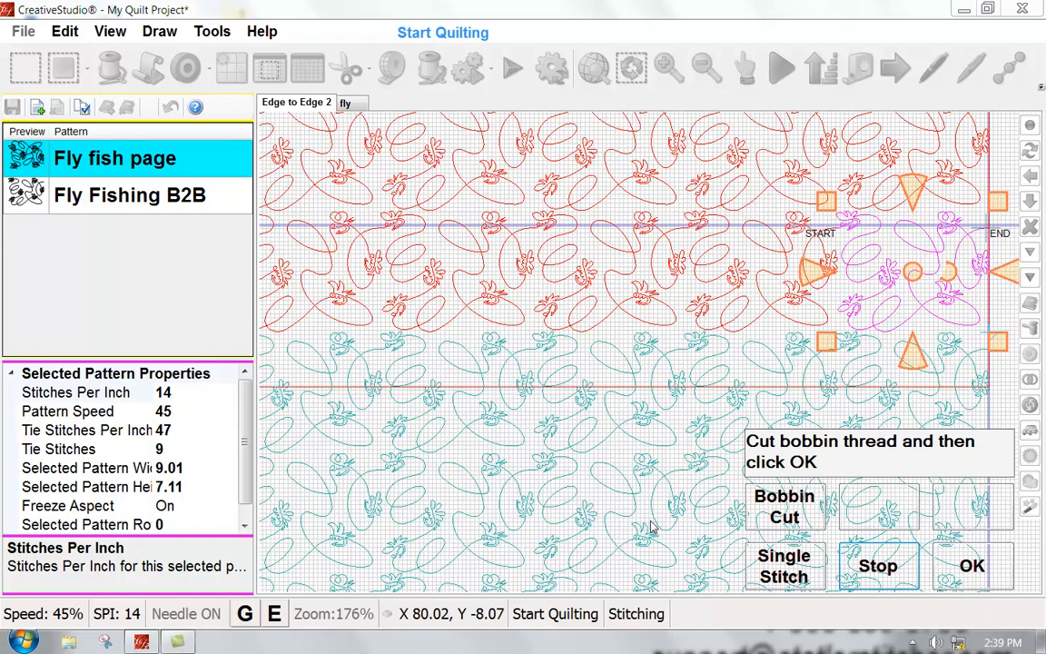
{"action": "mouse_move", "coordinate": [664, 489]}
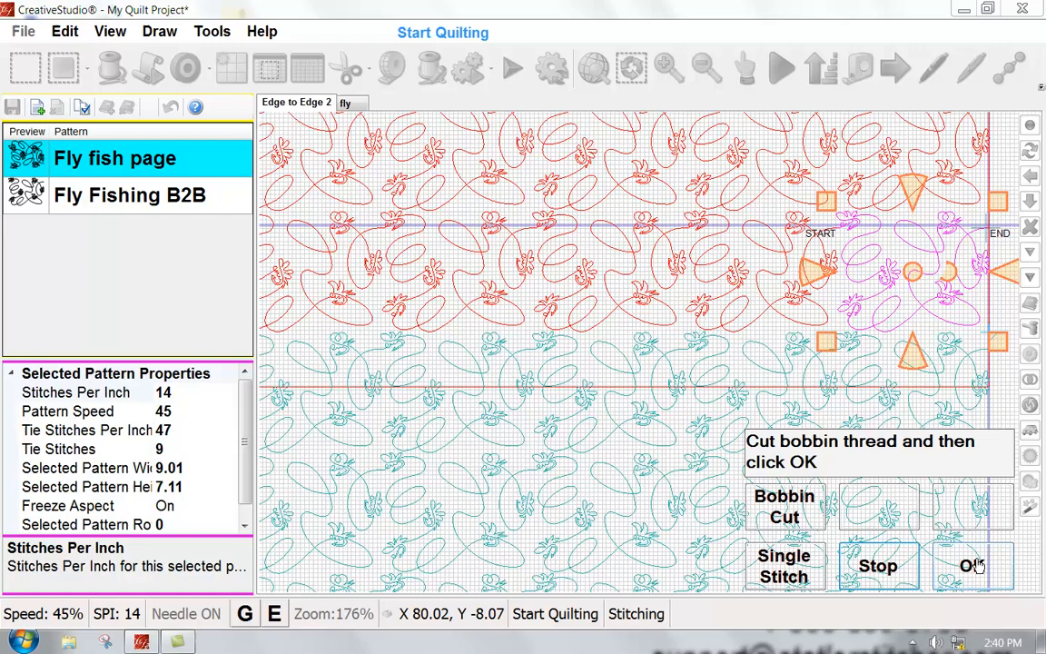
Confirm the bobbin thread cut after finishing the row.
{"action": "left_click", "coordinate": [971, 565]}
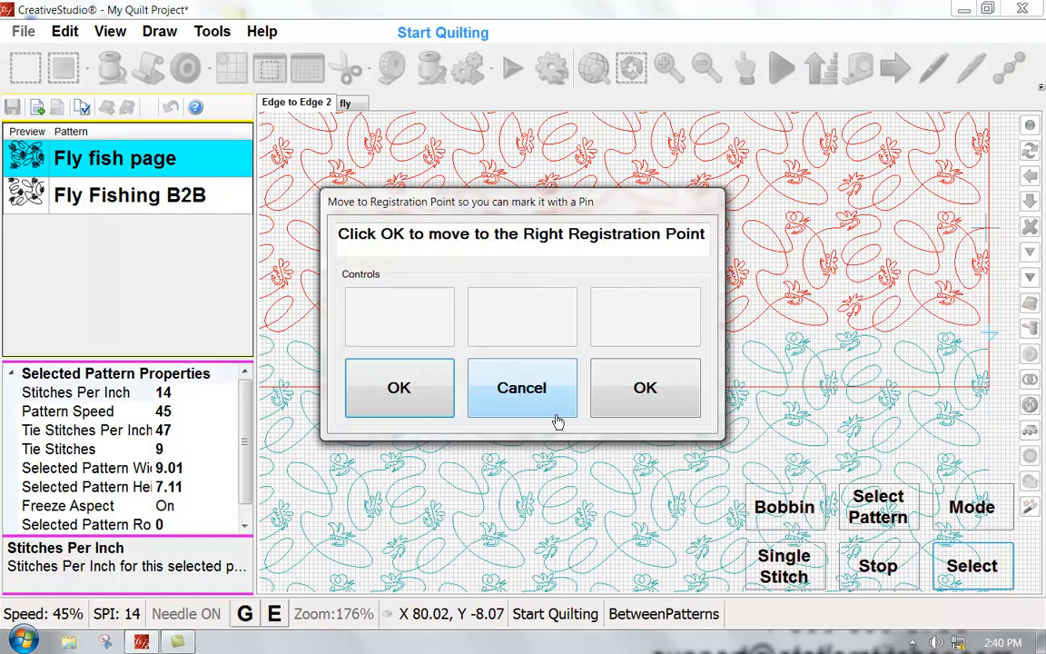
{"action": "mouse_move", "coordinate": [587, 453]}
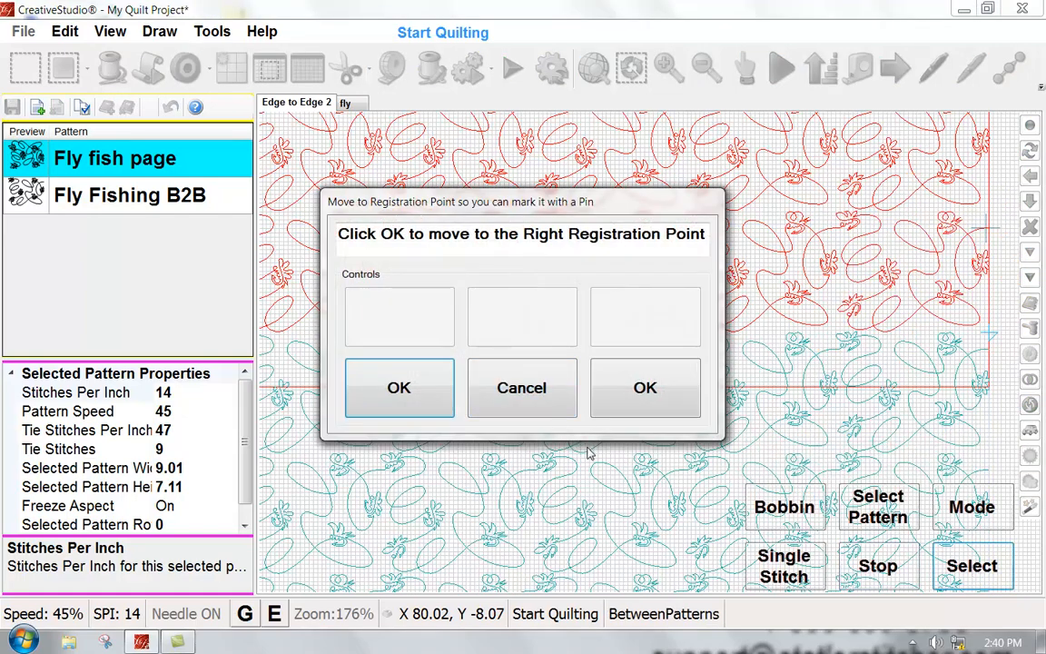
{"action": "mouse_move", "coordinate": [595, 464]}
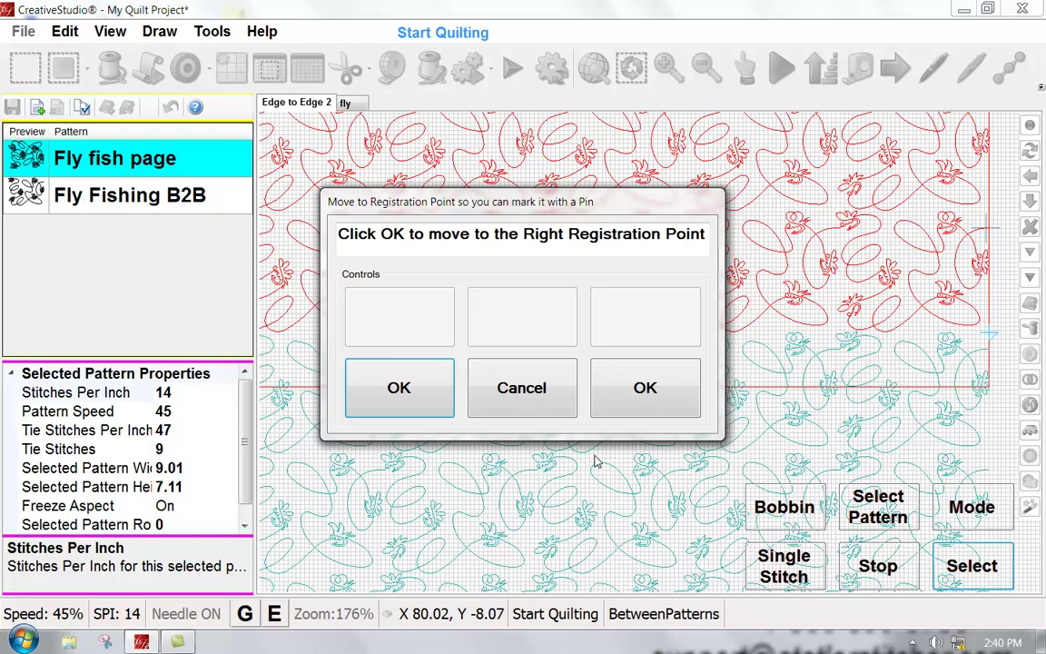
{"action": "mouse_move", "coordinate": [598, 459]}
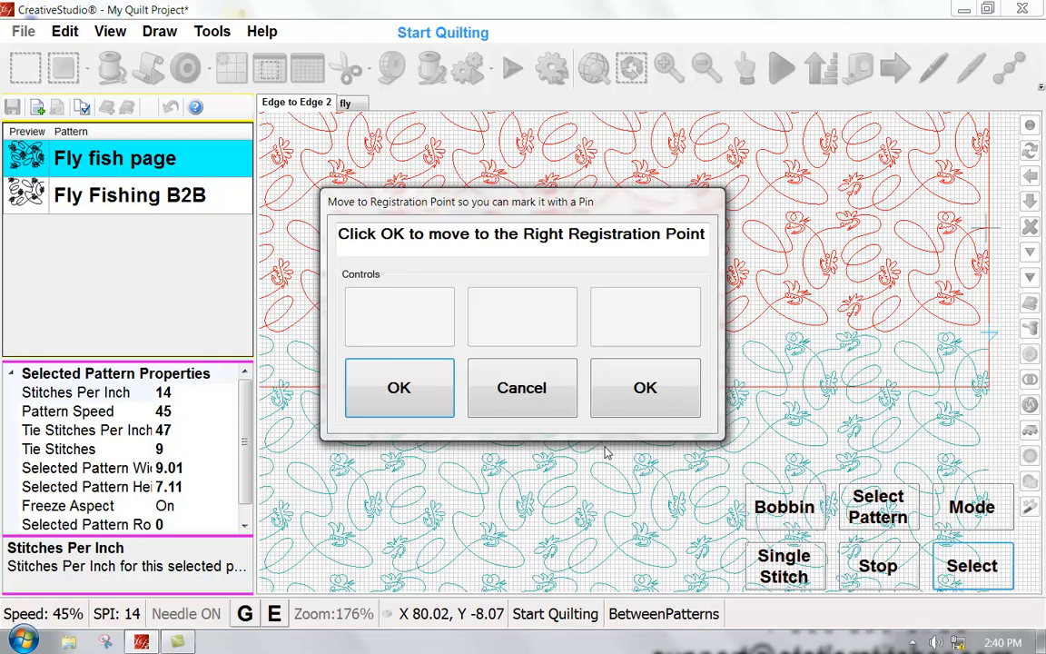
{"action": "mouse_move", "coordinate": [605, 460]}
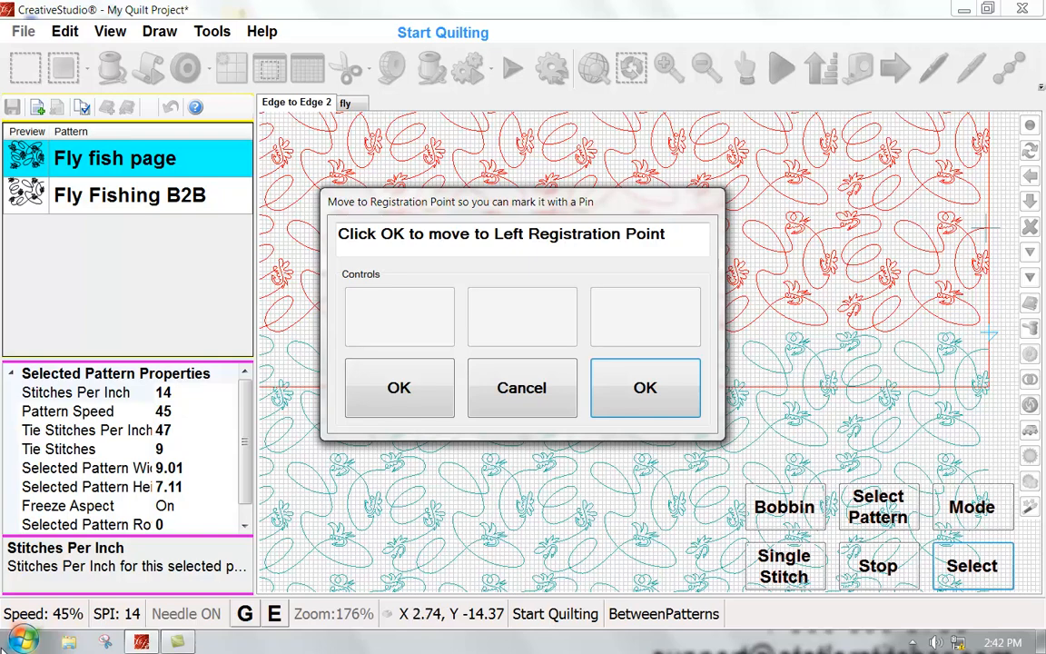
Move to the left registration point and confirm it is pinned.
{"action": "left_click", "coordinate": [645, 387]}
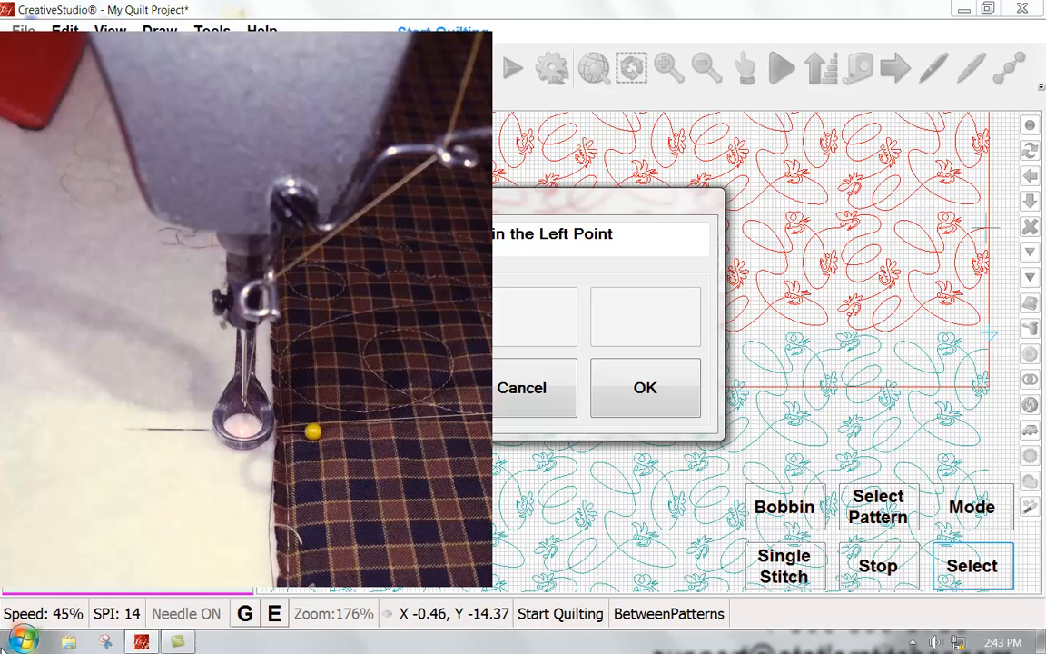
{"action": "left_click", "coordinate": [644, 387]}
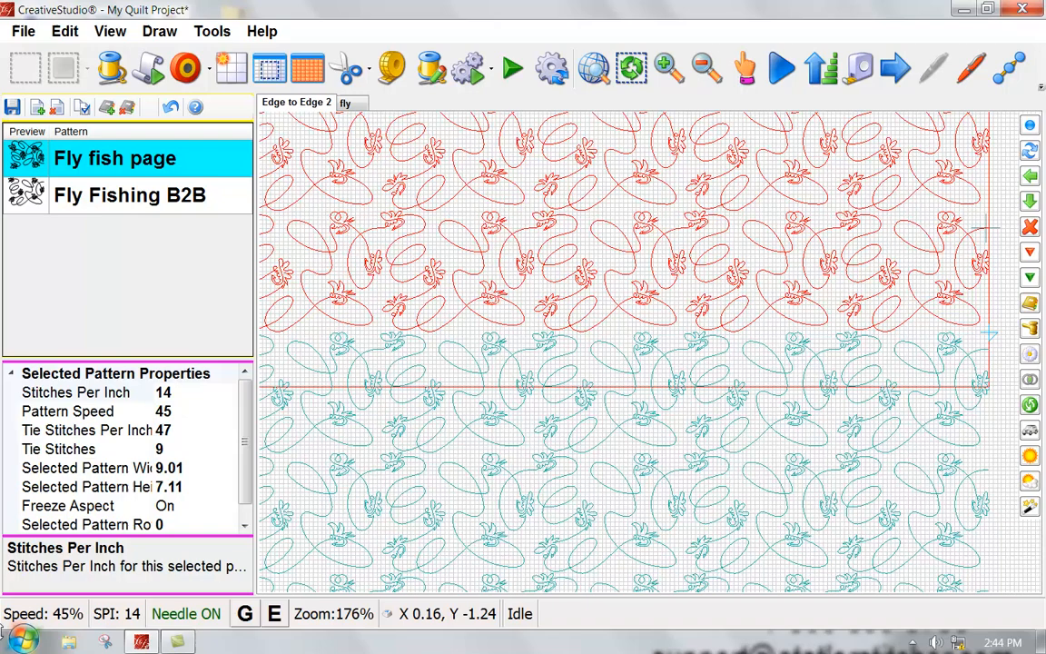
{"action": "mouse_move", "coordinate": [148, 68]}
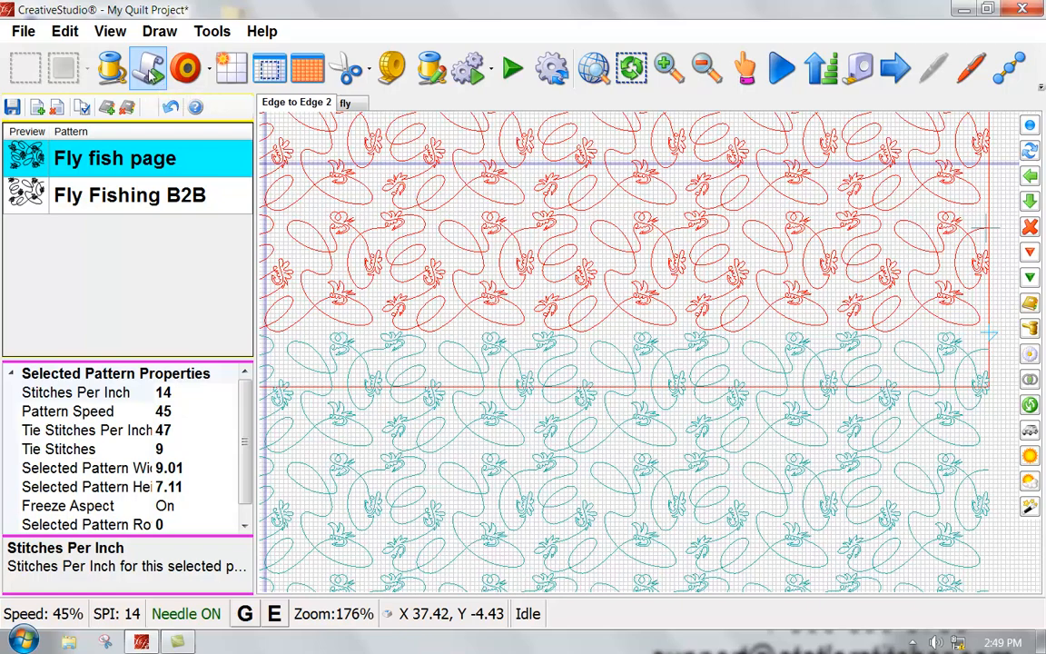
{"action": "left_click", "coordinate": [147, 67]}
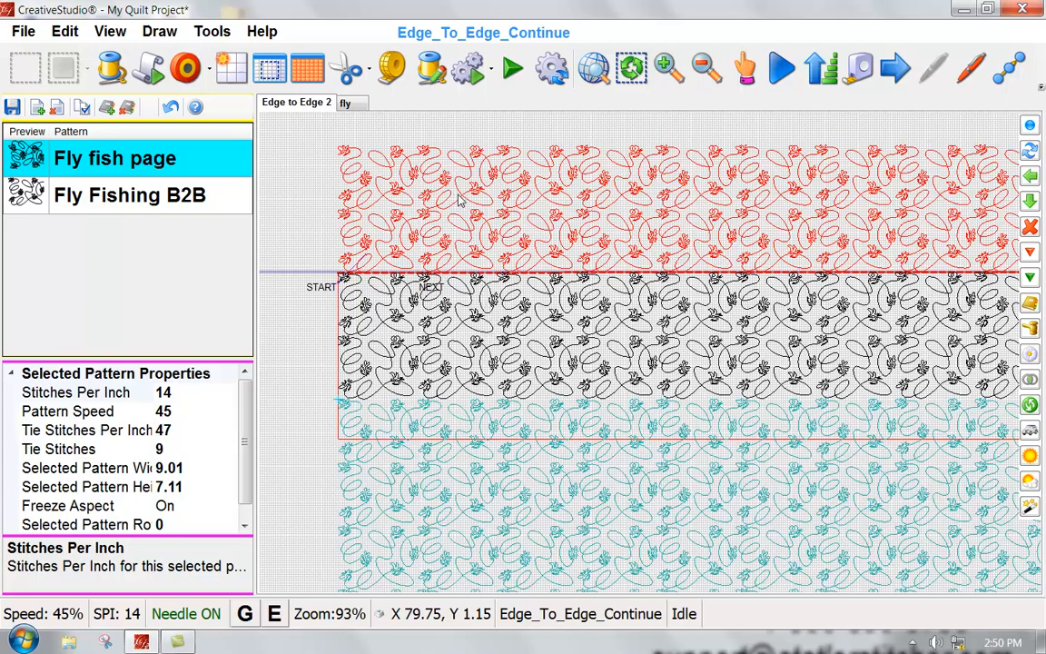
{"action": "mouse_move", "coordinate": [454, 200]}
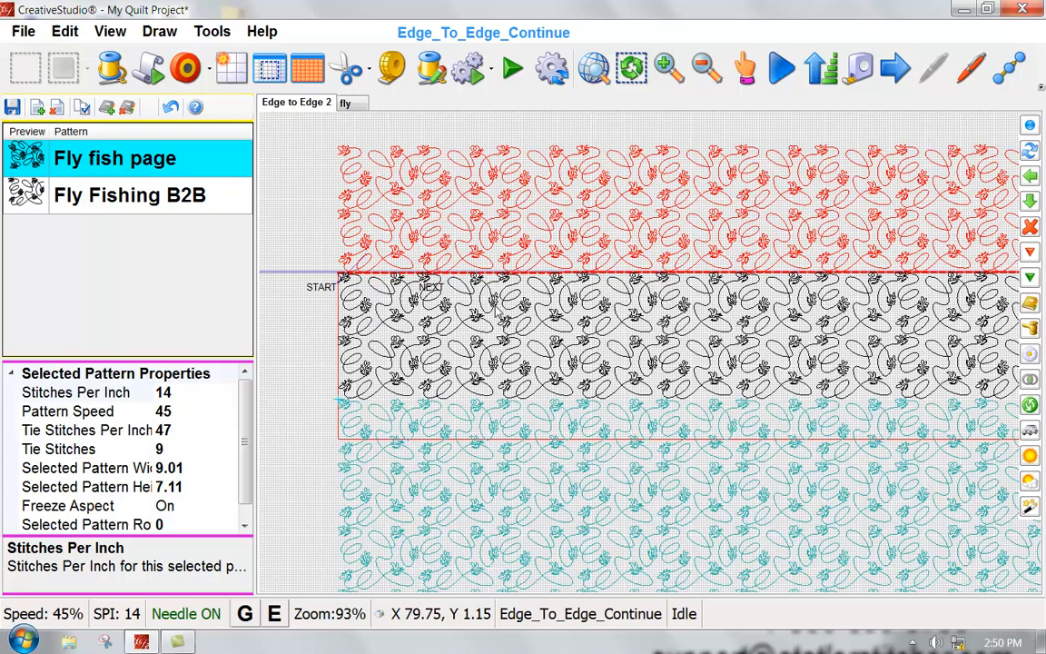
{"action": "mouse_move", "coordinate": [538, 465]}
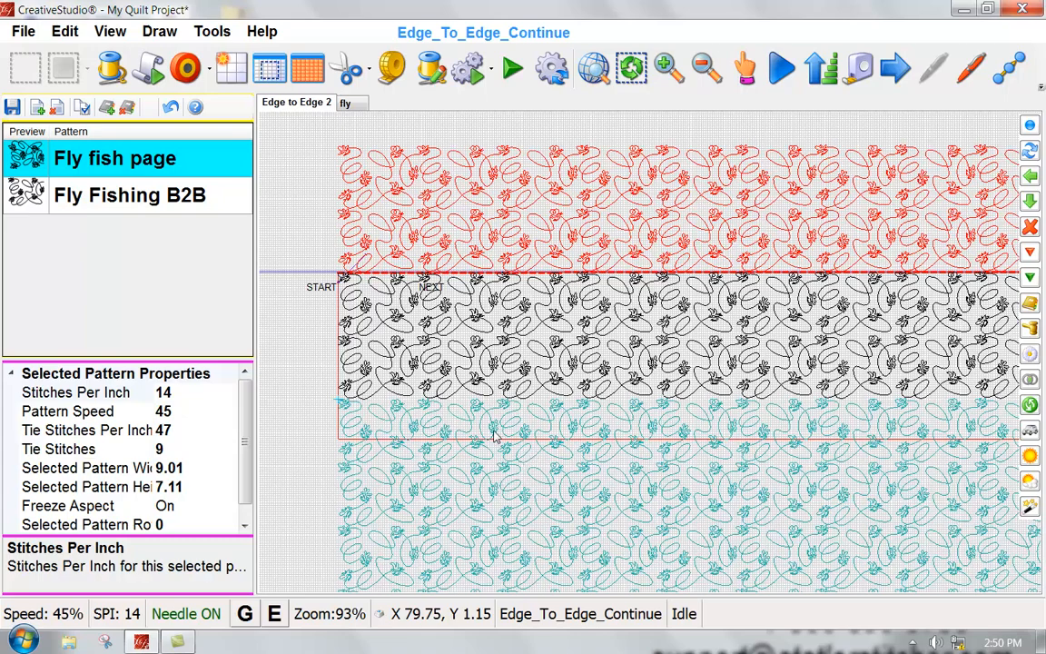
{"action": "mouse_move", "coordinate": [529, 455]}
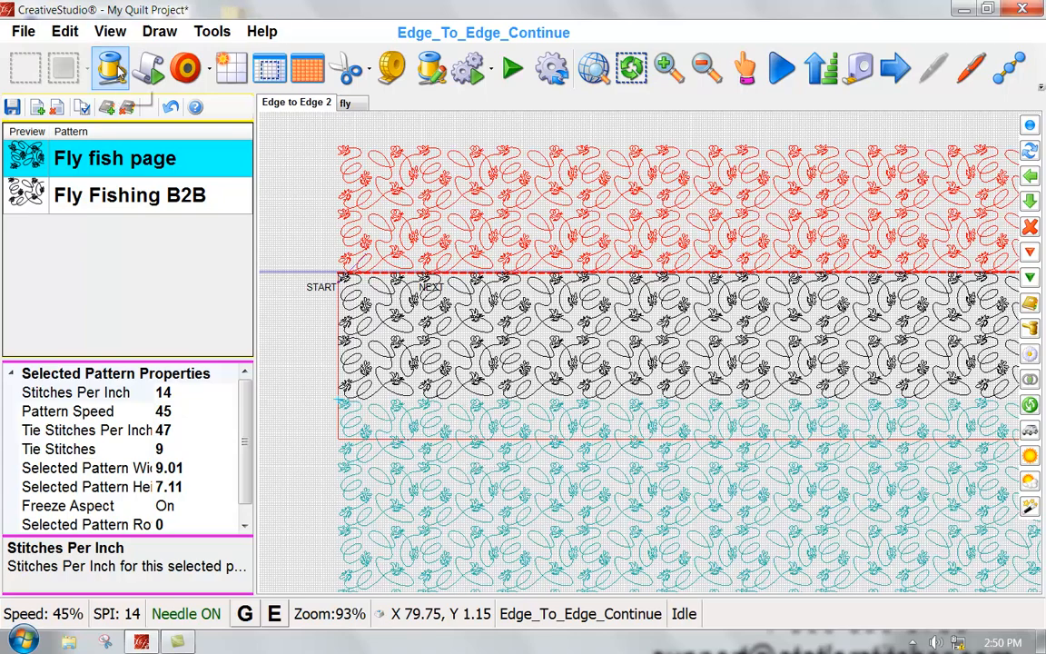
{"action": "mouse_move", "coordinate": [111, 68]}
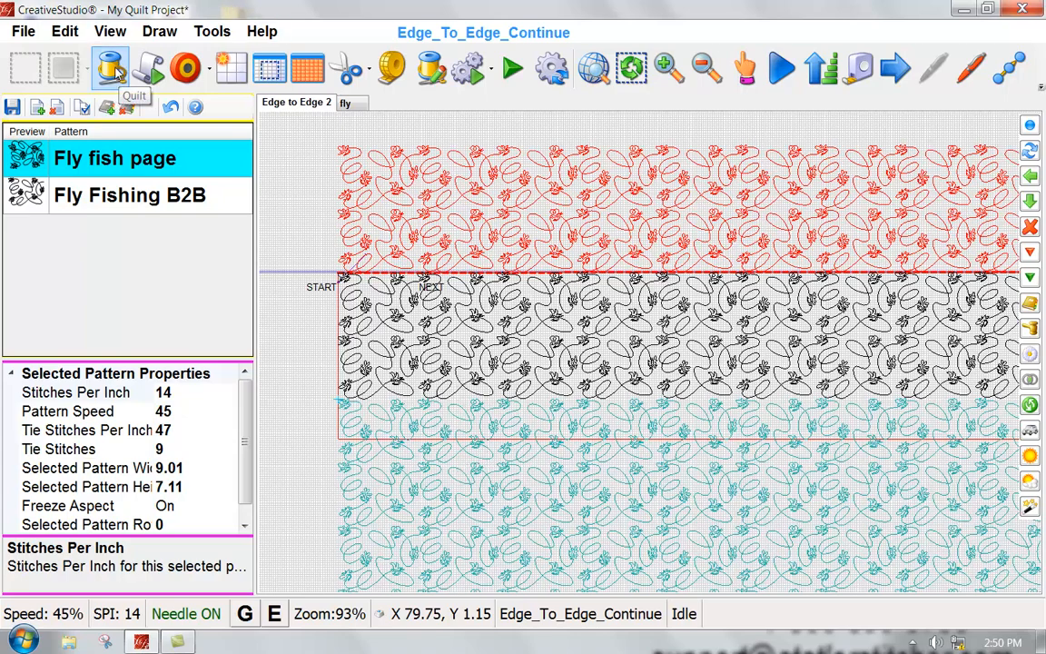